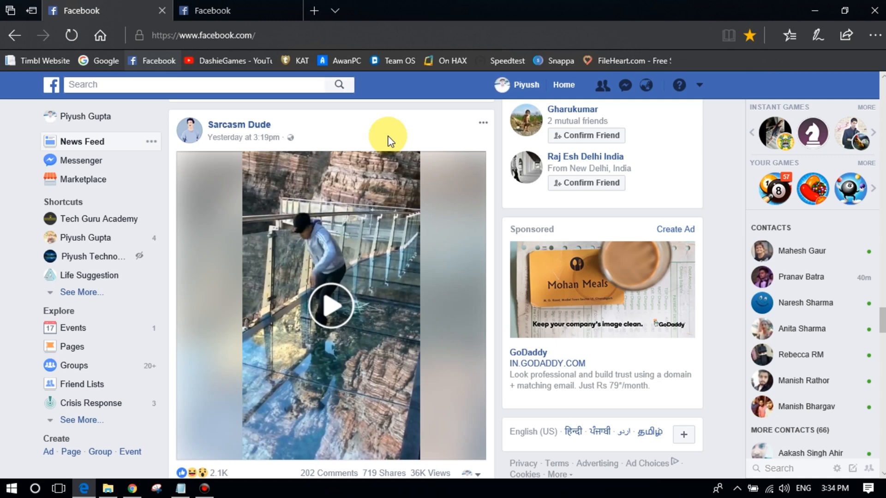
{"action": "mouse_move", "coordinate": [469, 132]}
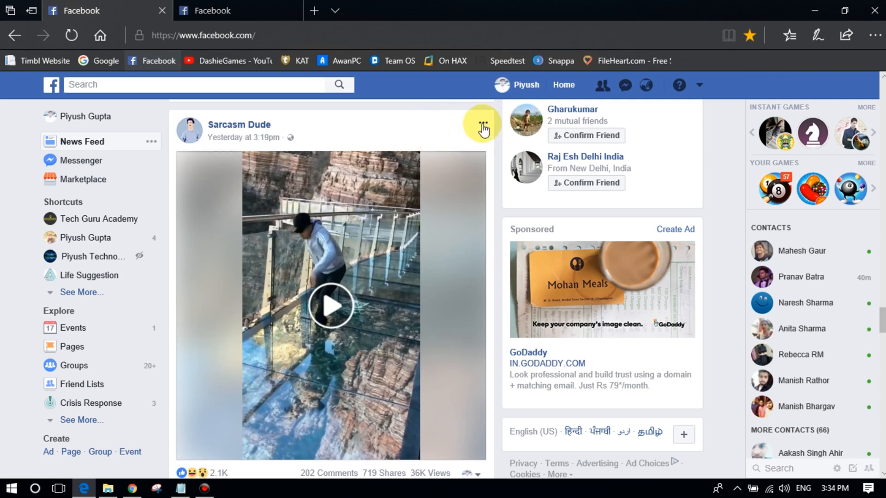
{"action": "mouse_move", "coordinate": [341, 118]}
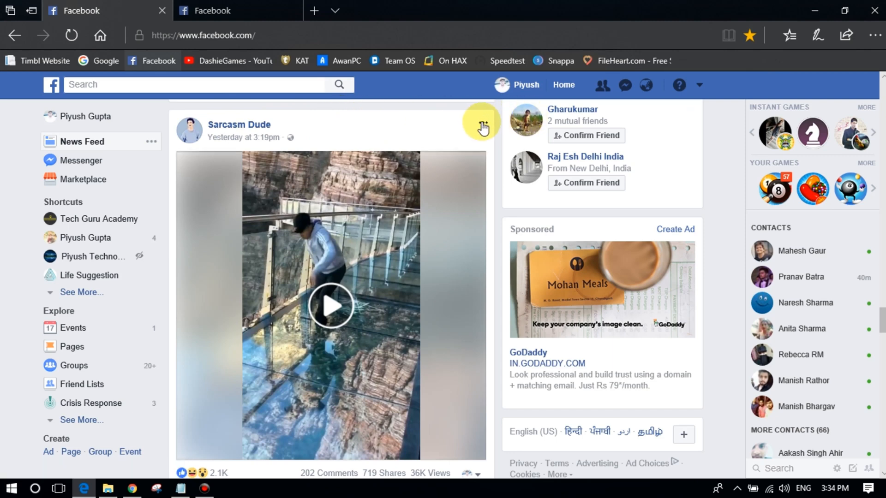
Open the Sarcasm Dude post's options menu to reveal 'Snooze Sarcasm Dude for 30 days'
{"action": "left_click", "coordinate": [483, 122]}
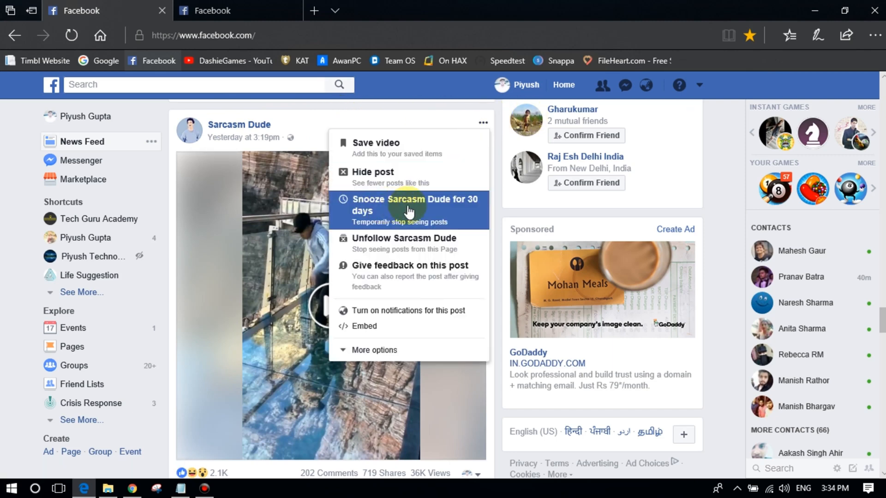
{"action": "mouse_move", "coordinate": [408, 208]}
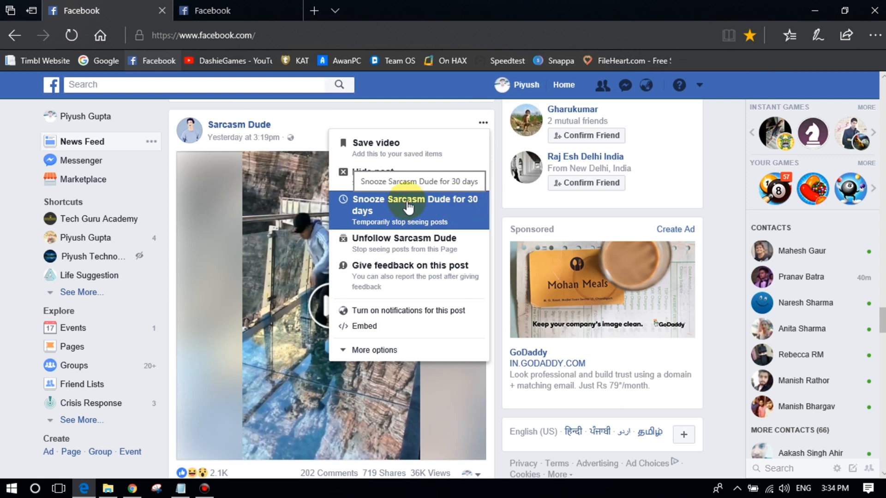
{"action": "mouse_move", "coordinate": [227, 183]}
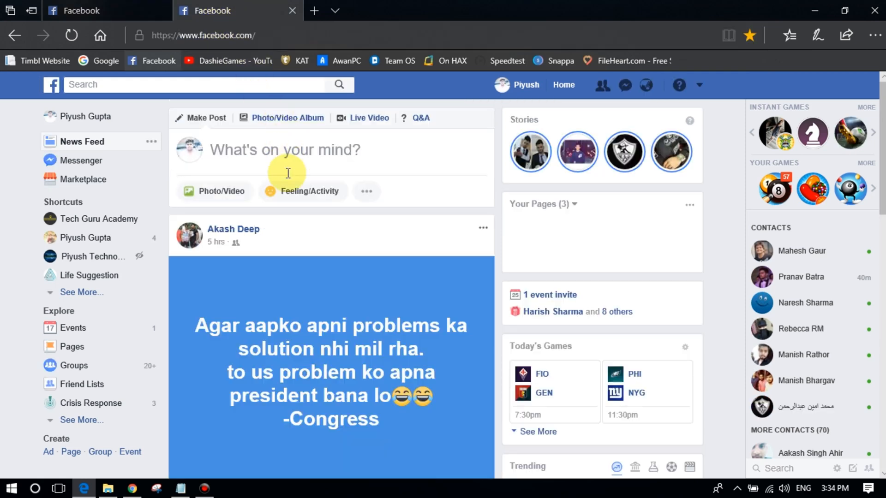
{"action": "mouse_move", "coordinate": [321, 225]}
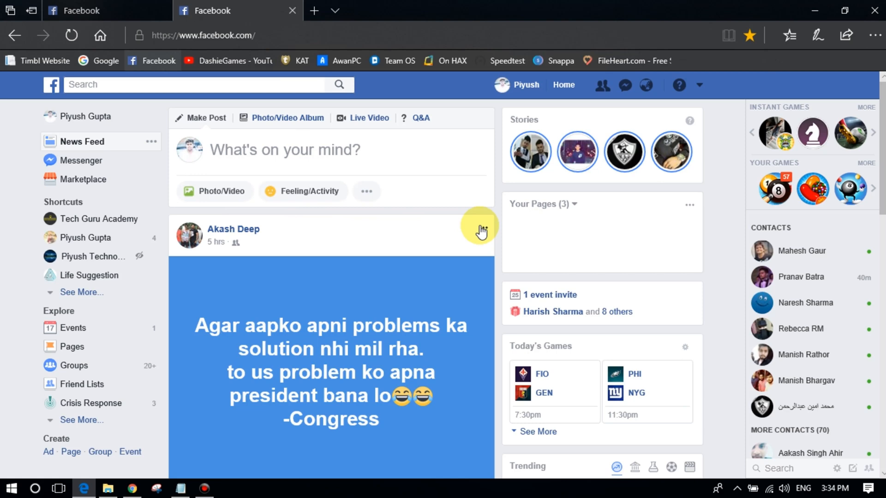
{"action": "left_click", "coordinate": [484, 229]}
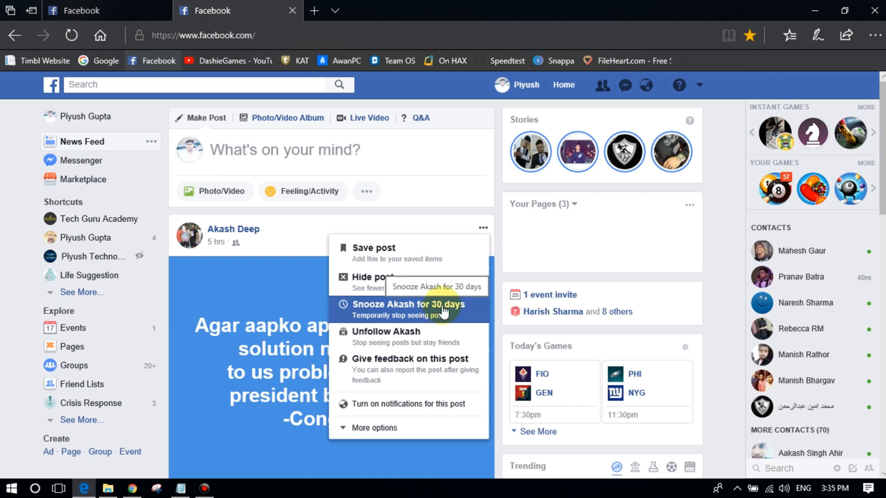
{"action": "left_click", "coordinate": [407, 305]}
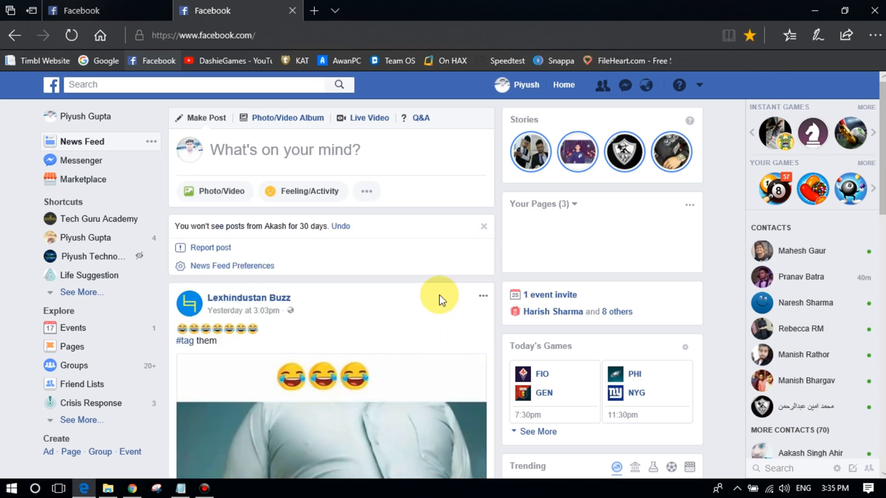